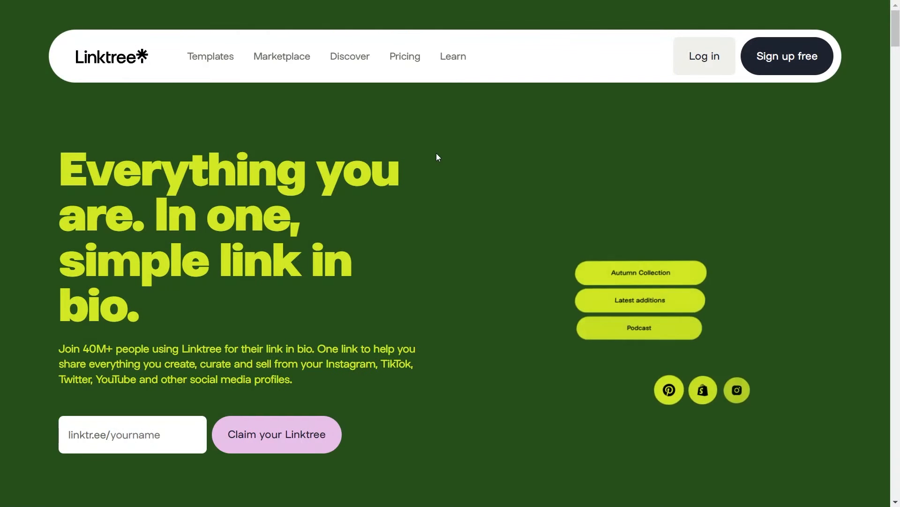
{"action": "mouse_move", "coordinate": [574, 142]}
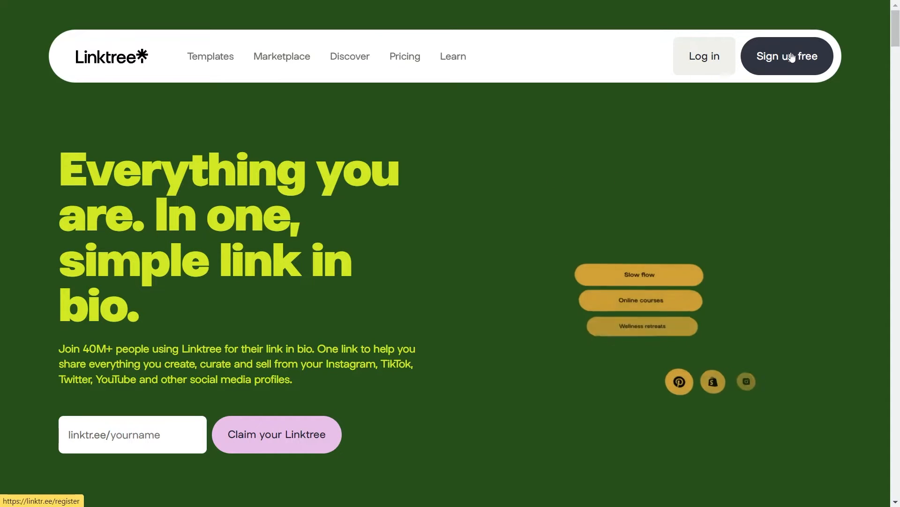
Step: Start a free Linktree sign-up and try the username 'joe', which is flagged as taken
{"action": "left_click", "coordinate": [787, 55]}
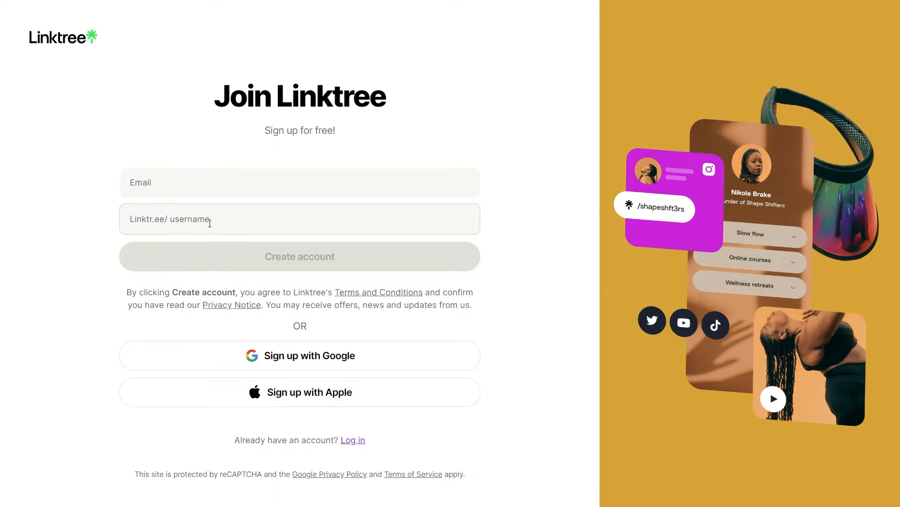
{"action": "mouse_move", "coordinate": [356, 329]}
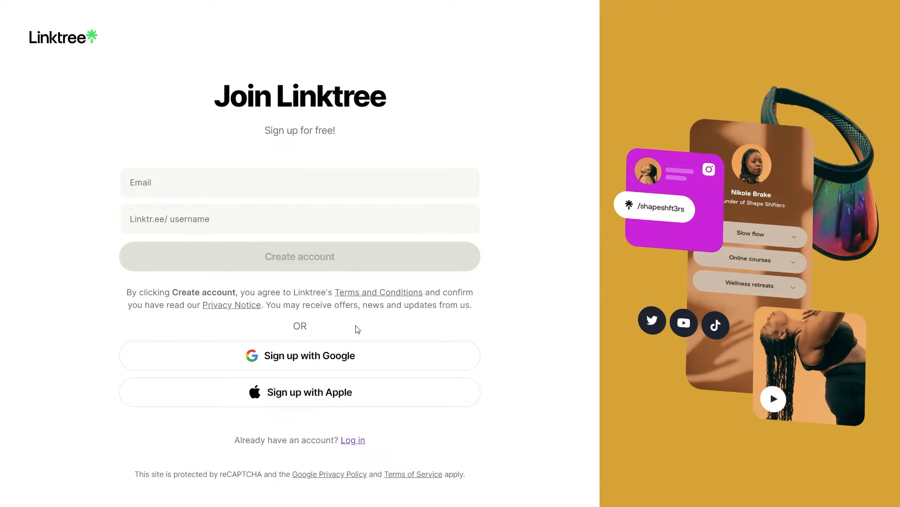
{"action": "mouse_move", "coordinate": [298, 392]}
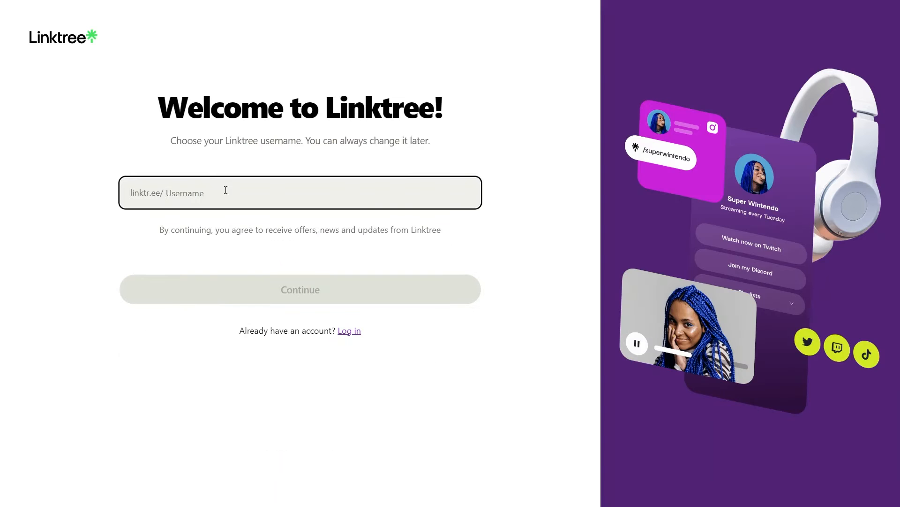
{"action": "type", "text": "jo"}
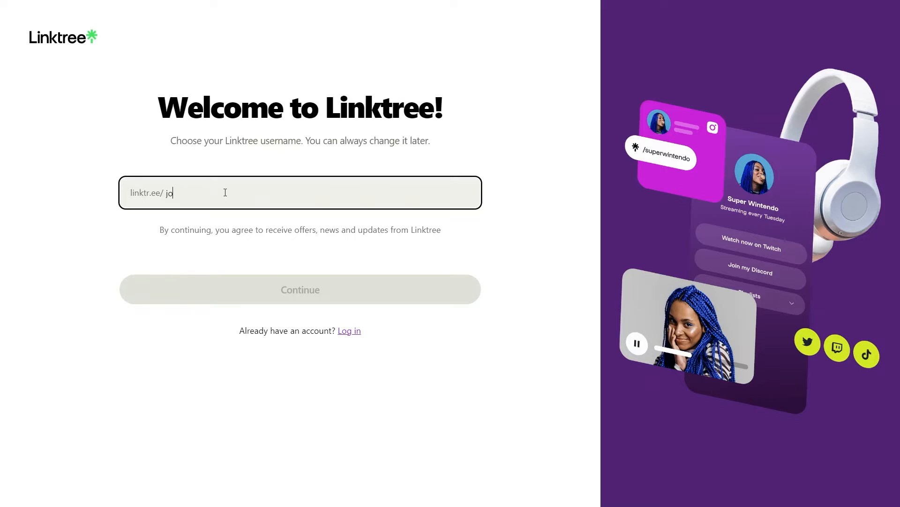
{"action": "type", "text": "e"}
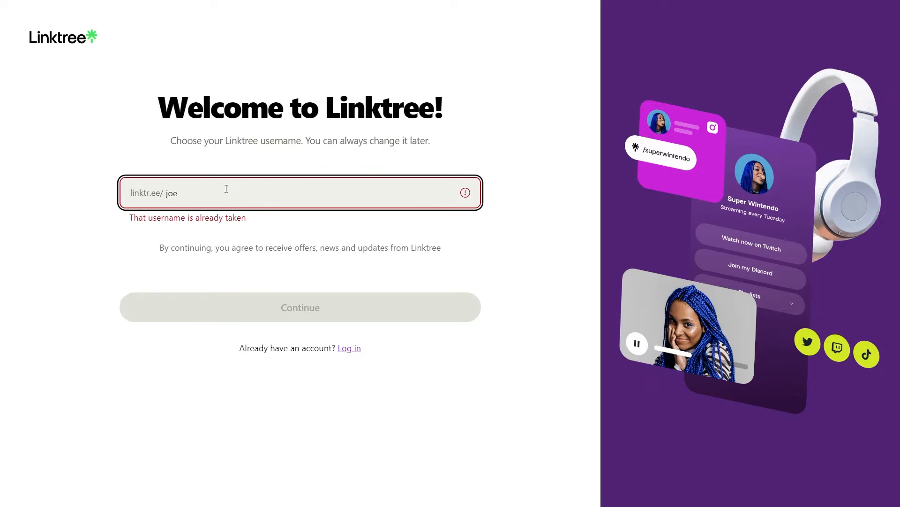
Step: Continue to the plan-selection page and scroll down to the Join for free option
{"action": "left_click", "coordinate": [300, 307]}
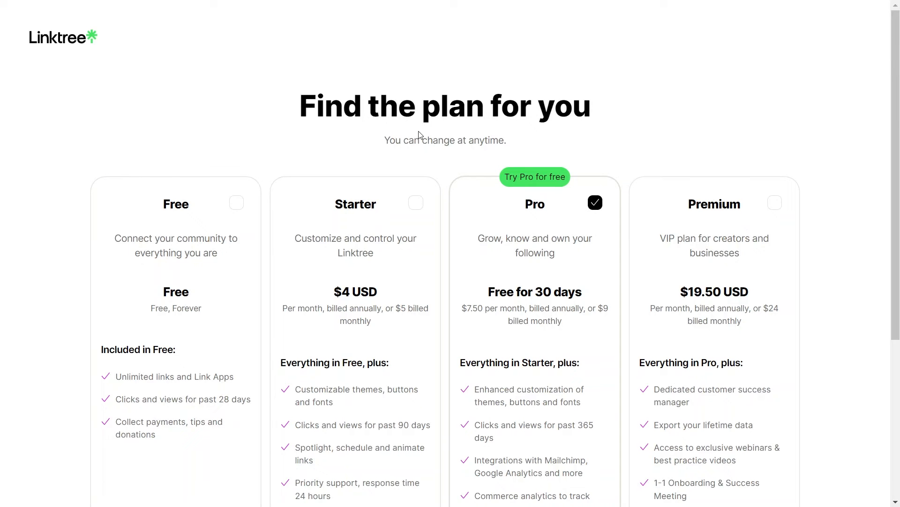
{"action": "mouse_move", "coordinate": [250, 175]}
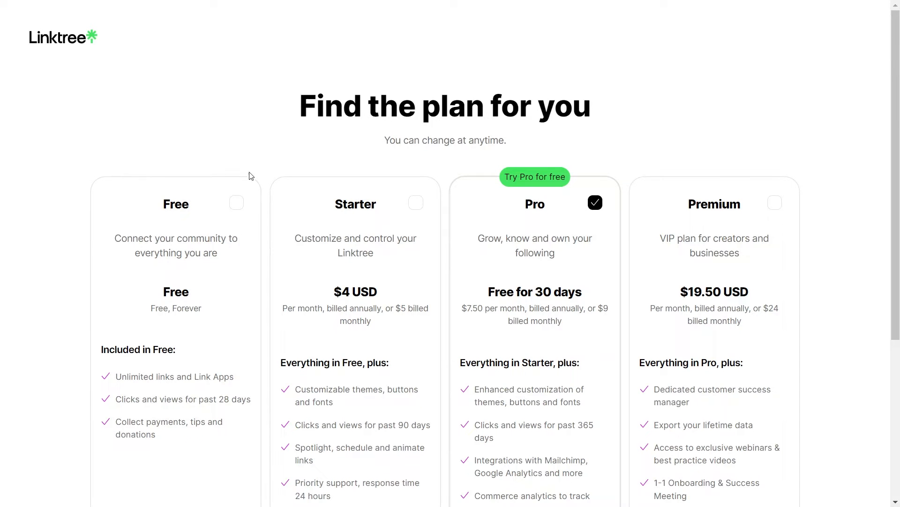
{"action": "mouse_move", "coordinate": [332, 201]}
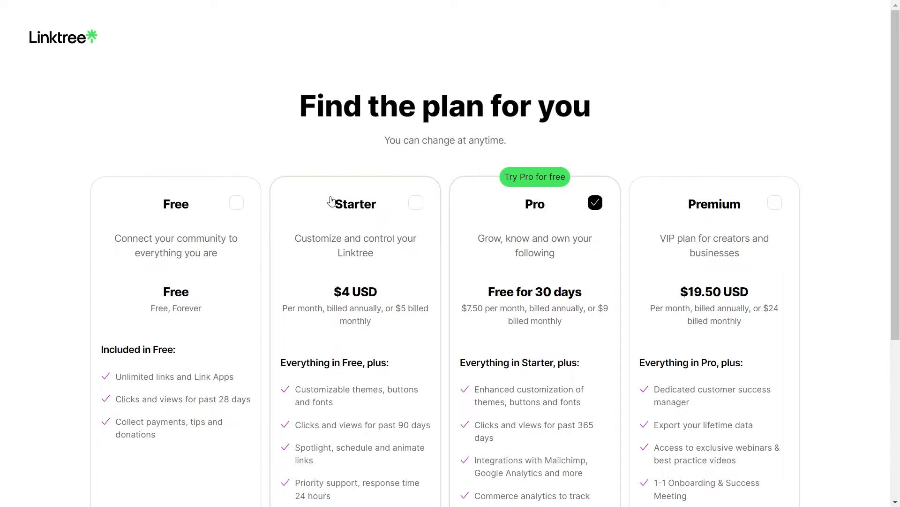
{"action": "mouse_move", "coordinate": [728, 318]}
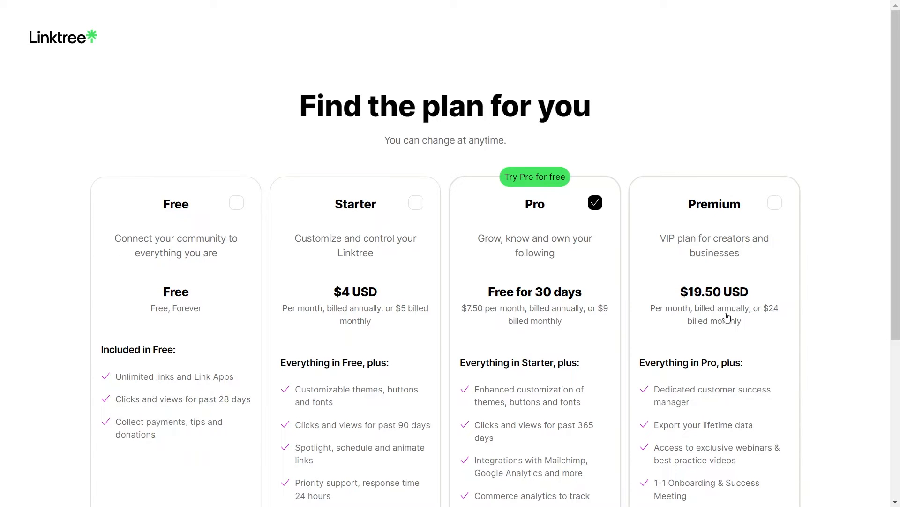
{"action": "mouse_move", "coordinate": [236, 205]}
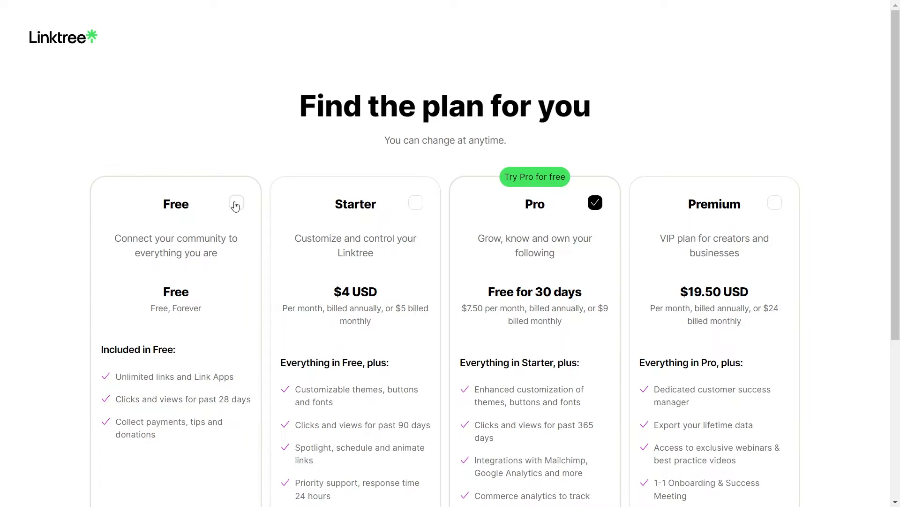
{"action": "scroll", "scroll_direction": "down", "scroll_amount": 3}
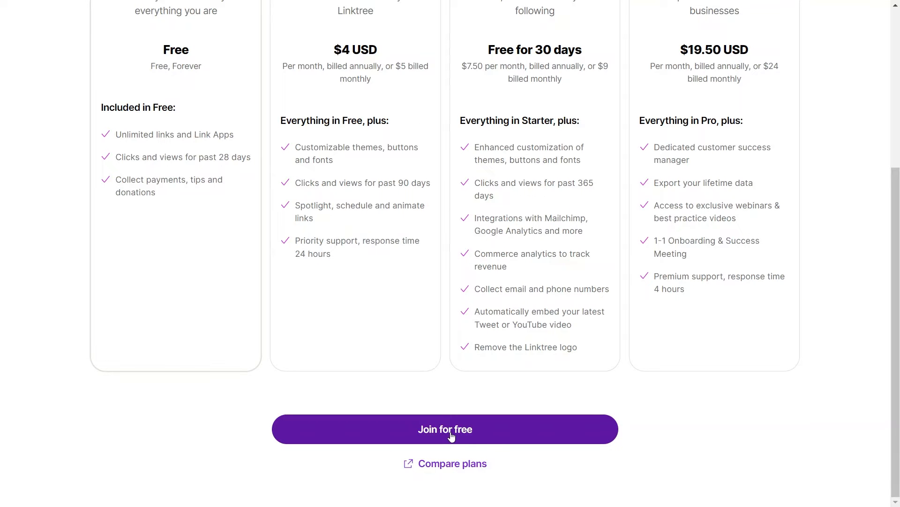
{"action": "left_click", "coordinate": [445, 429]}
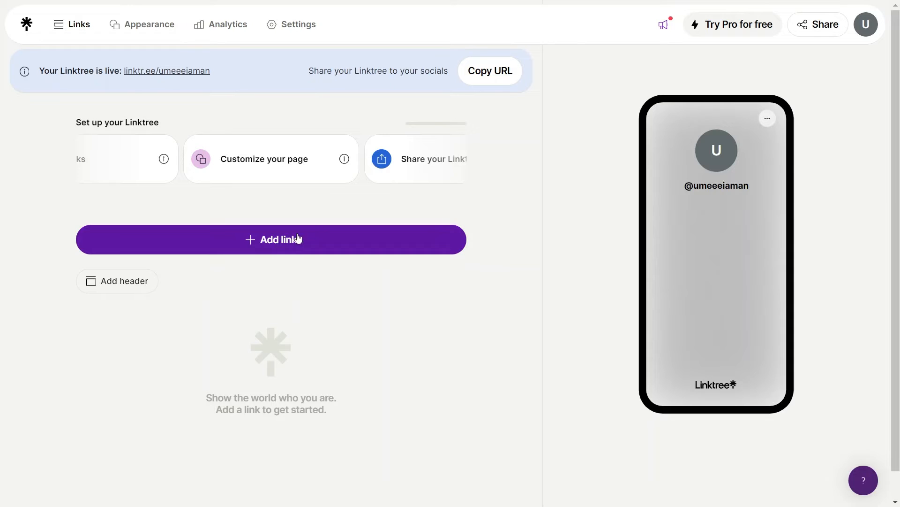
{"action": "left_click", "coordinate": [270, 239]}
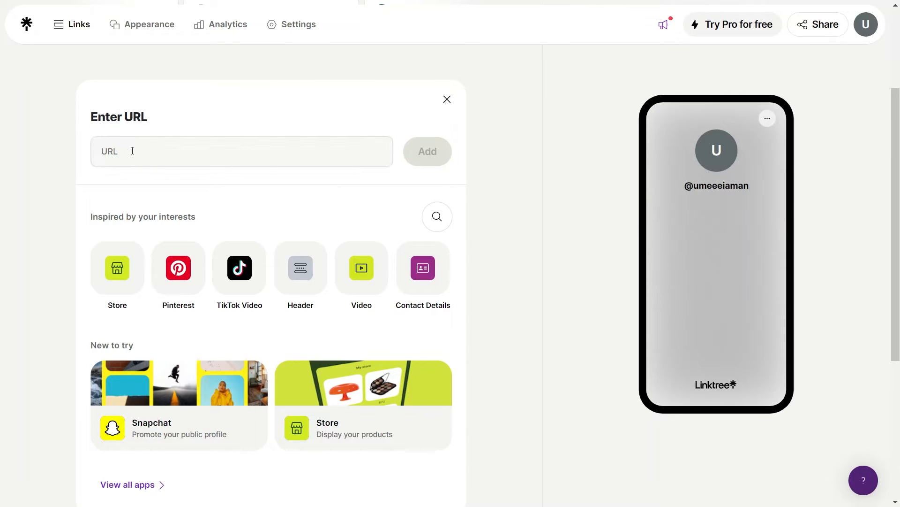
{"action": "left_click", "coordinate": [428, 151]}
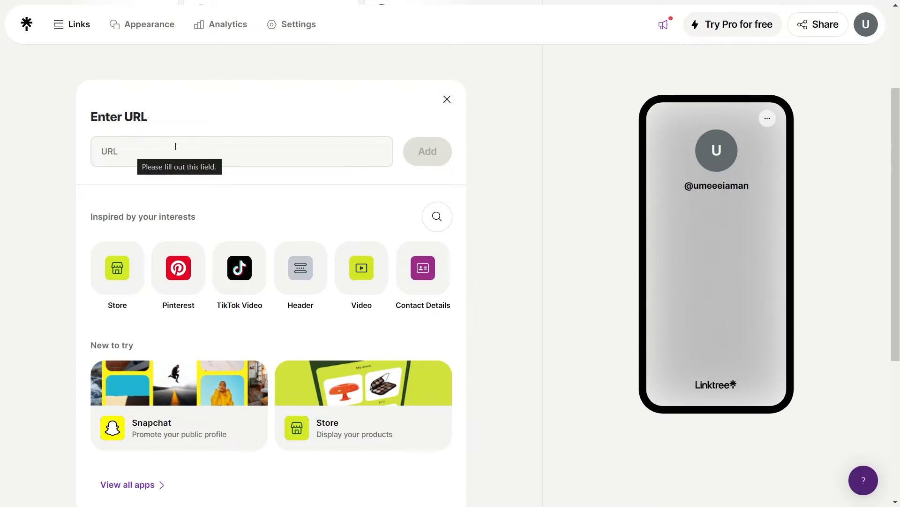
{"action": "type", "text": "https://www.youtube.com/watch?v=eXRttuGE1ZY"}
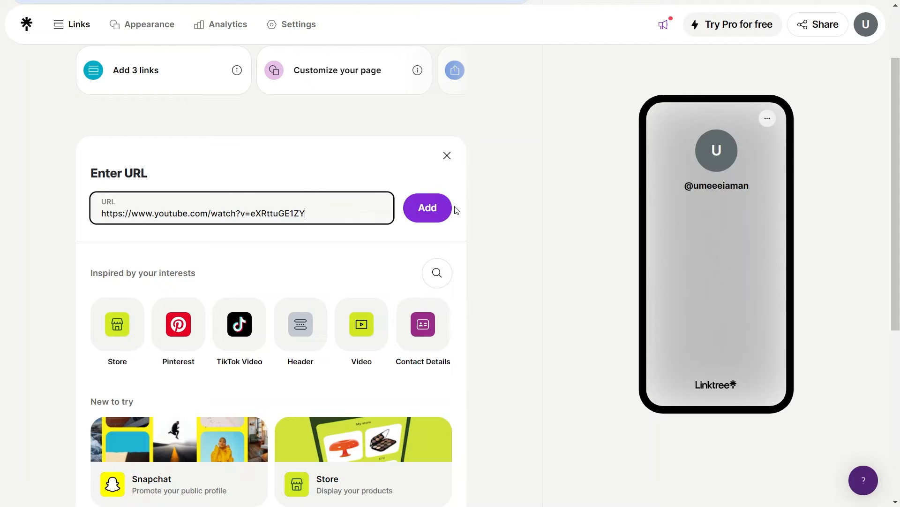
{"action": "left_click", "coordinate": [427, 208]}
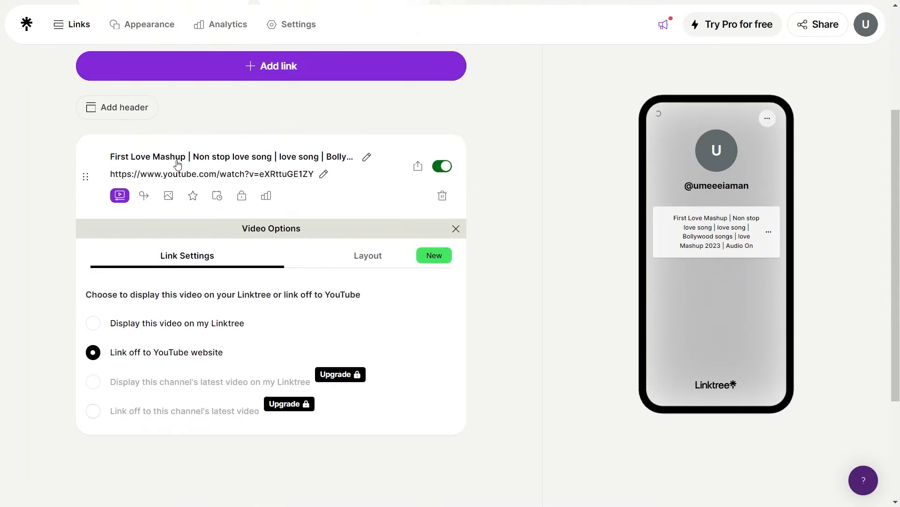
Step: Title the new link 'first link to participate in giveaway'
{"action": "type", "text": "first link to participate"}
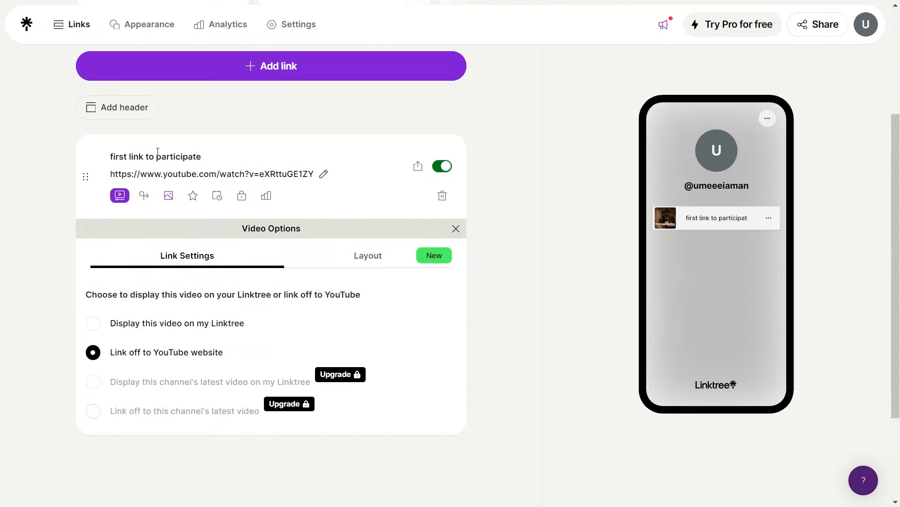
{"action": "type", "text": "in giveaway"}
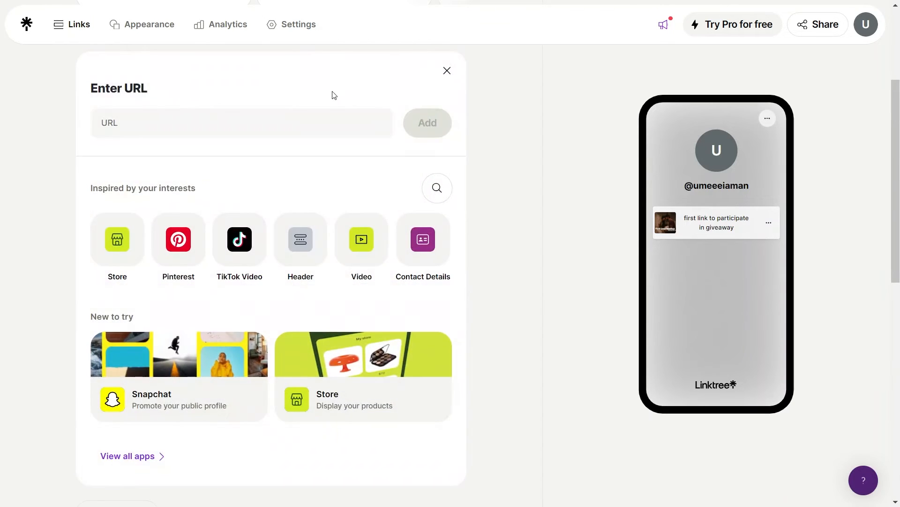
{"action": "left_click", "coordinate": [241, 122]}
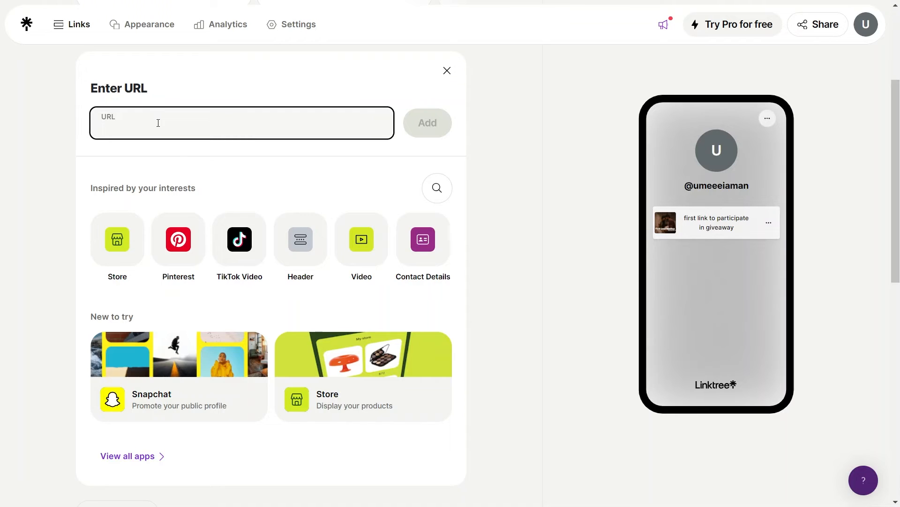
{"action": "type", "text": "https://www.youtube.com/watch?v=eXRttuGE1ZY"}
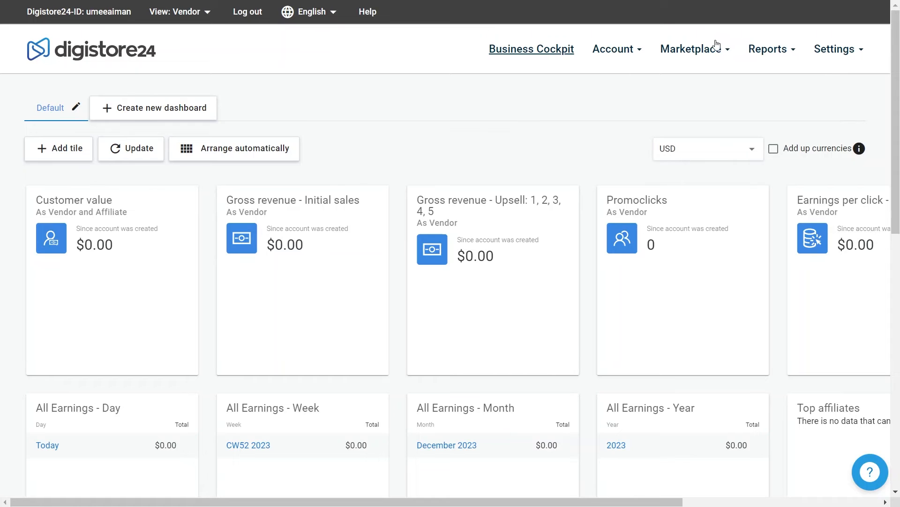
Step: Browse all offers on the Digistore24 affiliate marketplace
{"action": "left_click", "coordinate": [694, 49]}
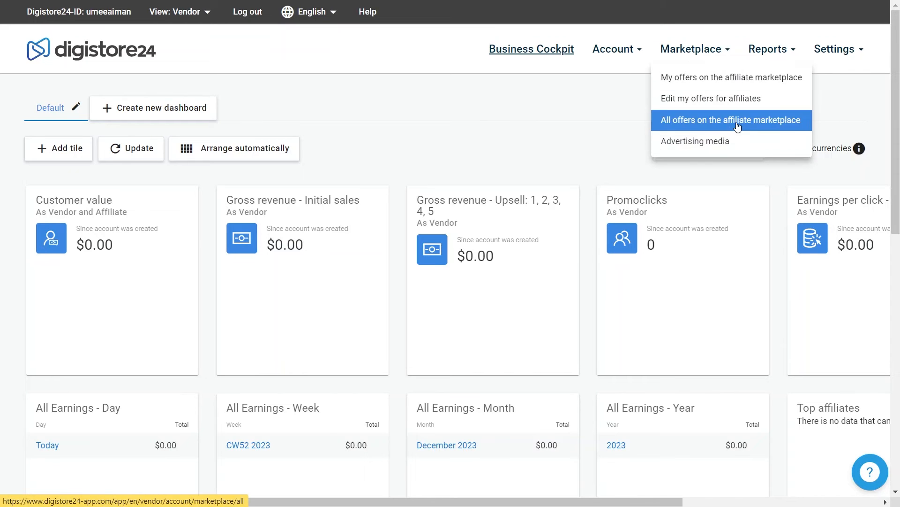
{"action": "left_click", "coordinate": [732, 120]}
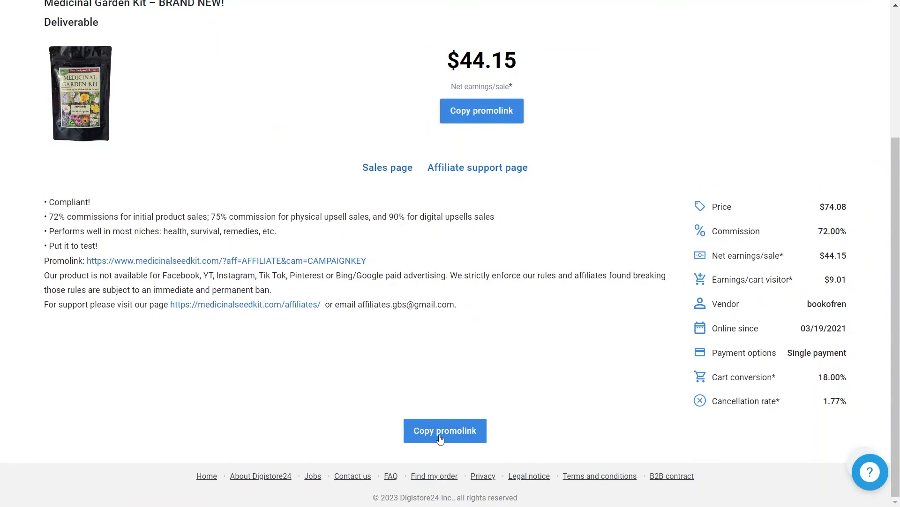
{"action": "mouse_move", "coordinate": [481, 111]}
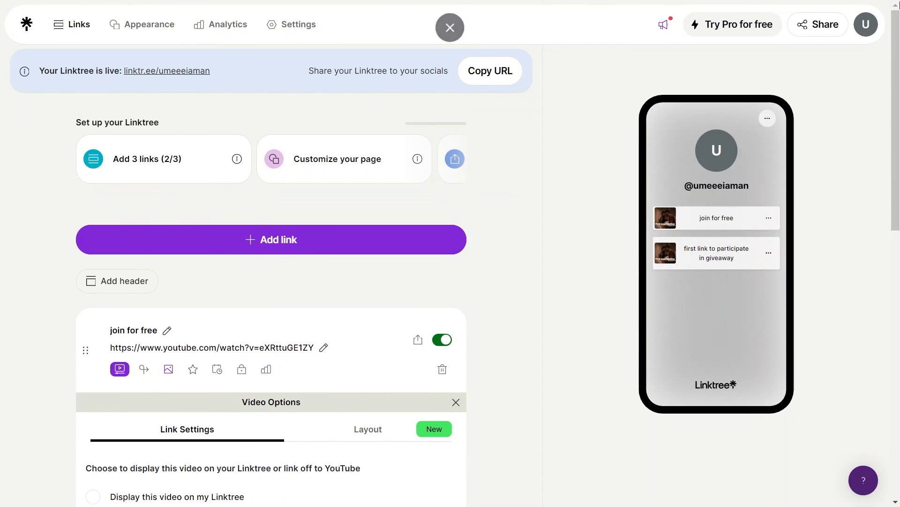
{"action": "mouse_move", "coordinate": [142, 24]}
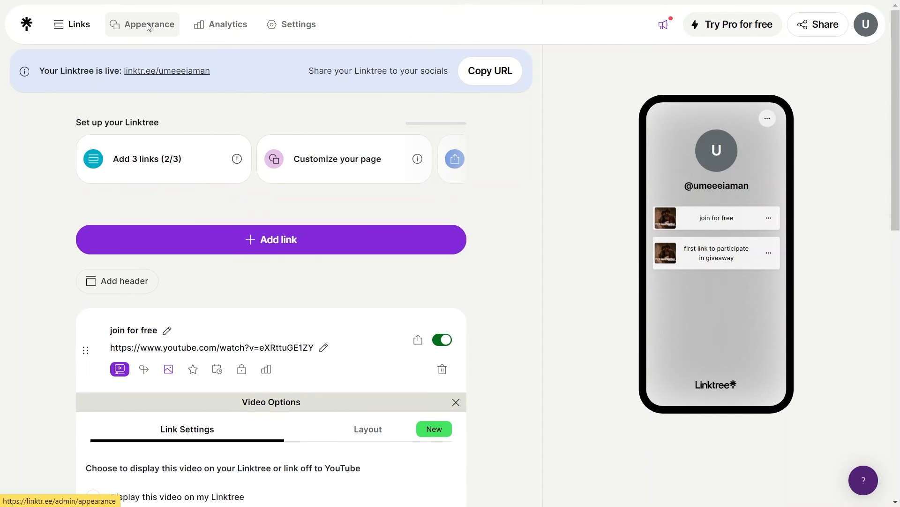
Step: Give the page the purple Linktree x Olivia Rodrigo sticker theme from Appearance
{"action": "left_click", "coordinate": [149, 25]}
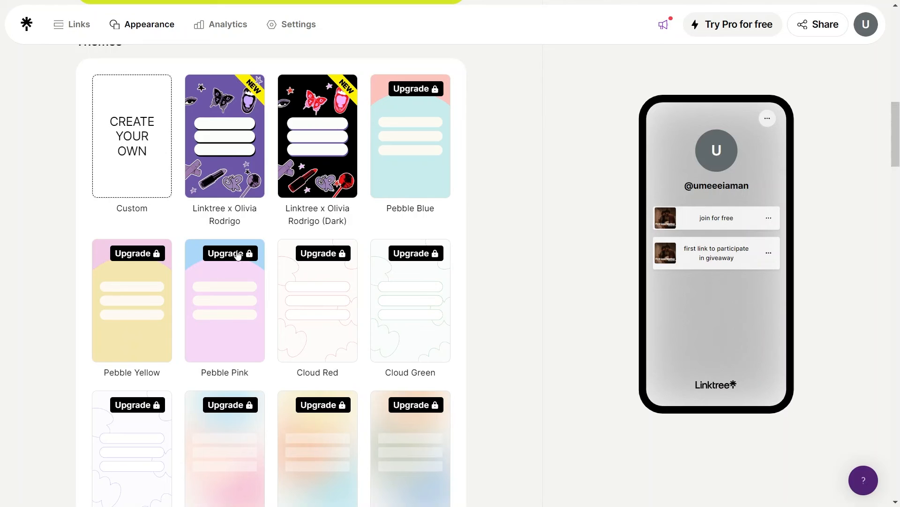
{"action": "mouse_move", "coordinate": [362, 236]}
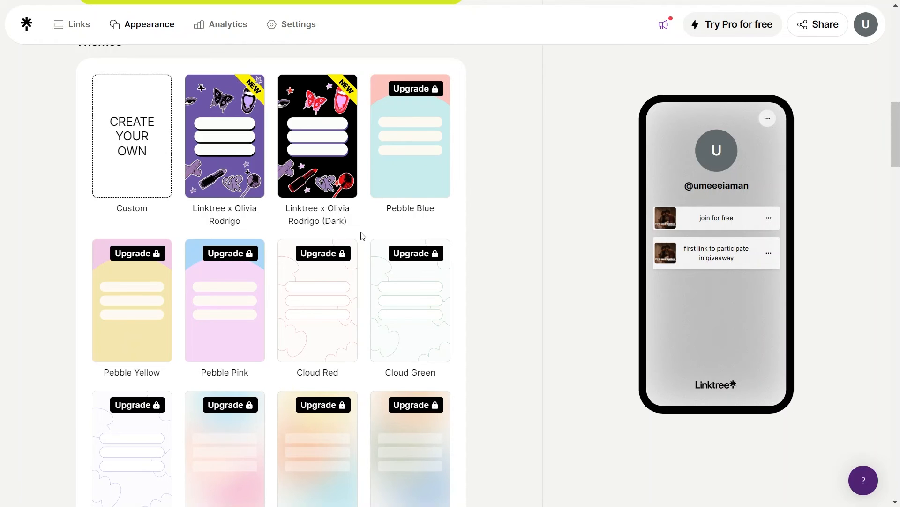
{"action": "mouse_move", "coordinate": [422, 178]}
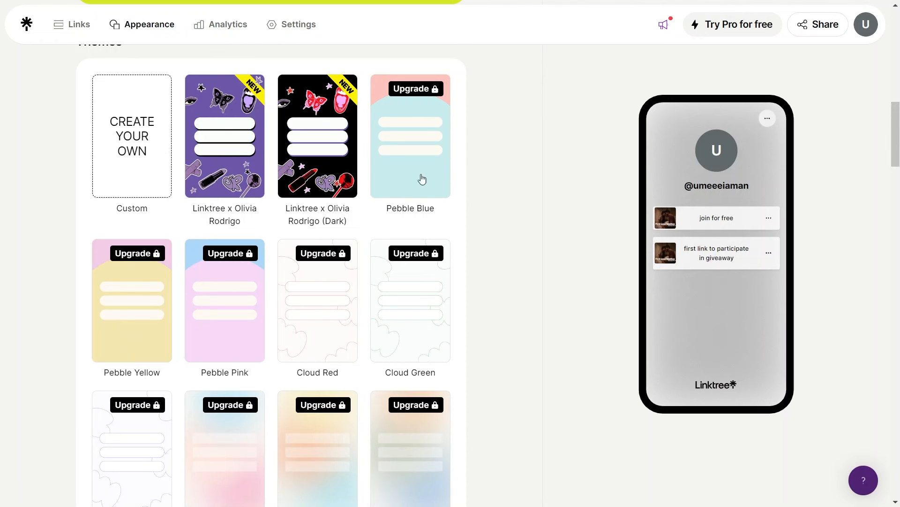
{"action": "scroll", "scroll_direction": "down", "scroll_amount": 3}
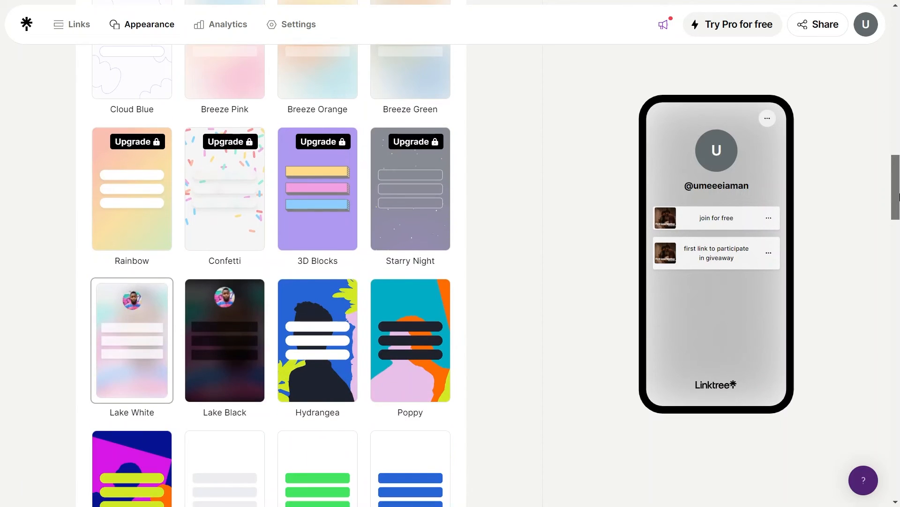
{"action": "scroll", "scroll_direction": "down", "scroll_amount": 3}
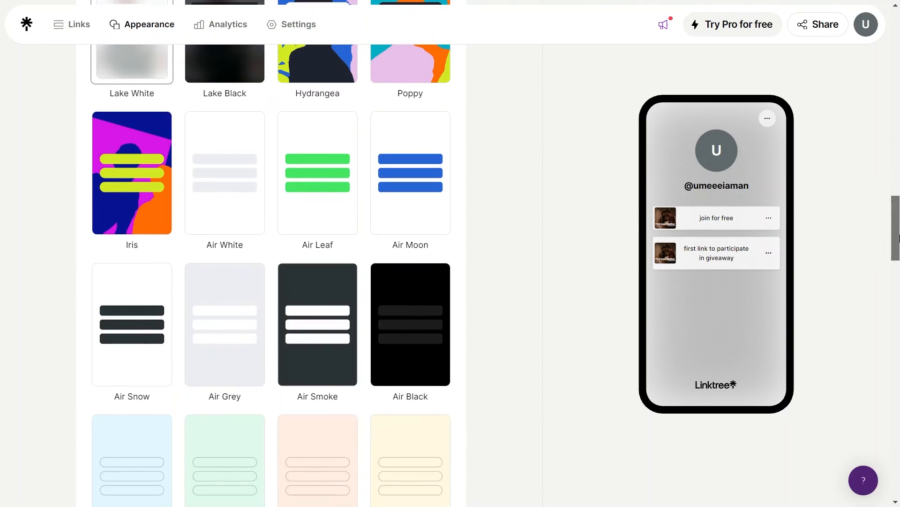
{"action": "left_click", "coordinate": [317, 324]}
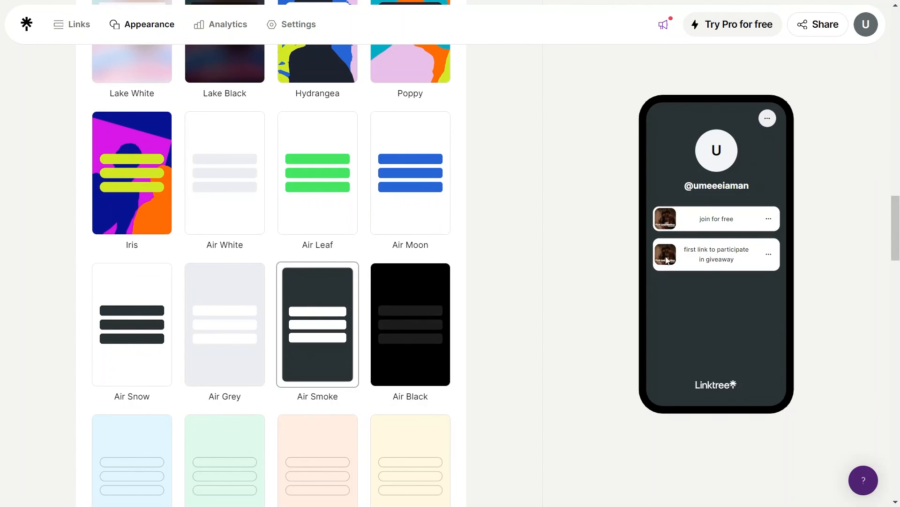
{"action": "mouse_move", "coordinate": [750, 297]}
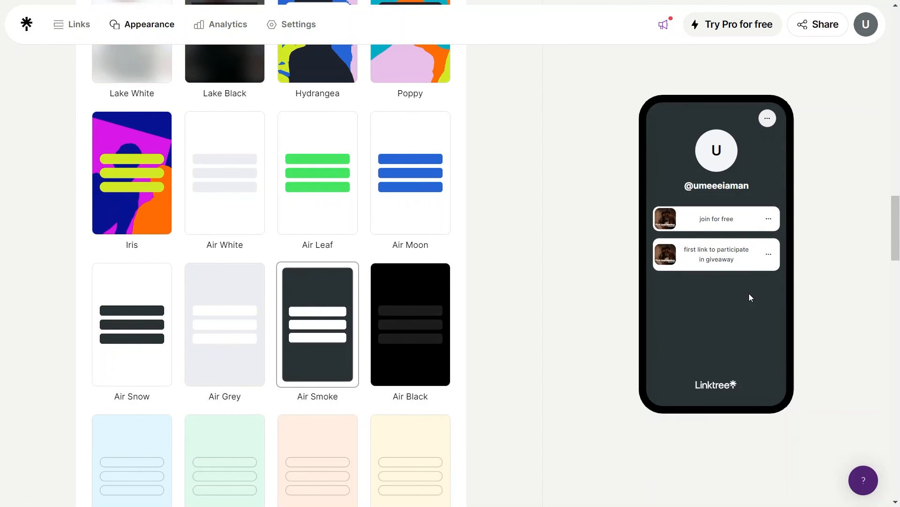
Step: Return to Links and open the live public linktr.ee page
{"action": "left_click", "coordinate": [79, 25]}
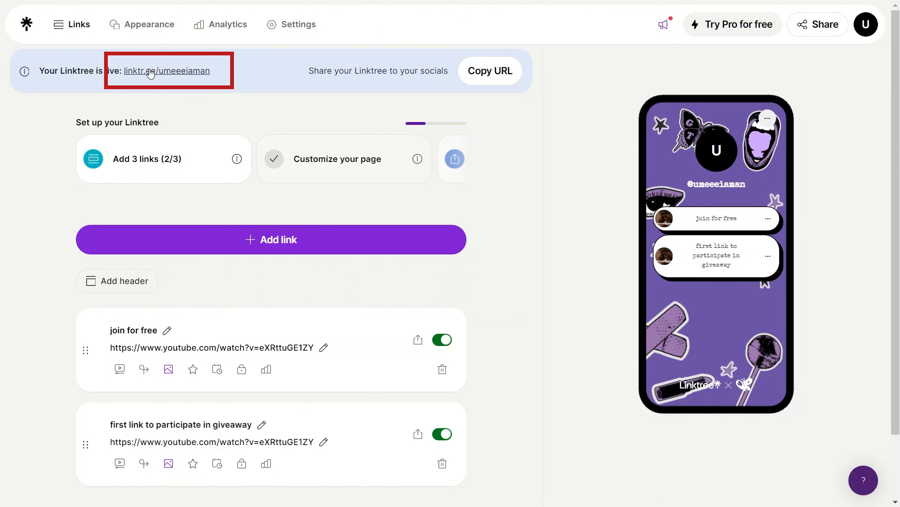
{"action": "left_click", "coordinate": [167, 70]}
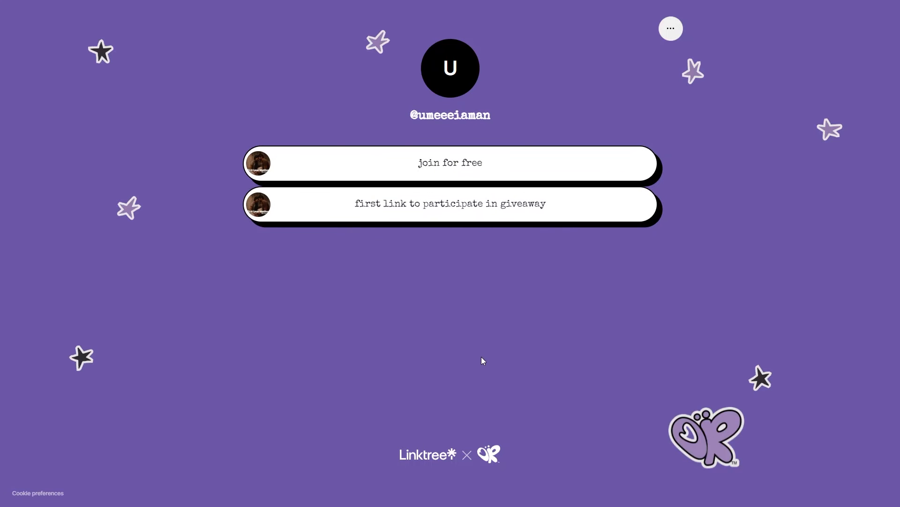
{"action": "mouse_move", "coordinate": [474, 360]}
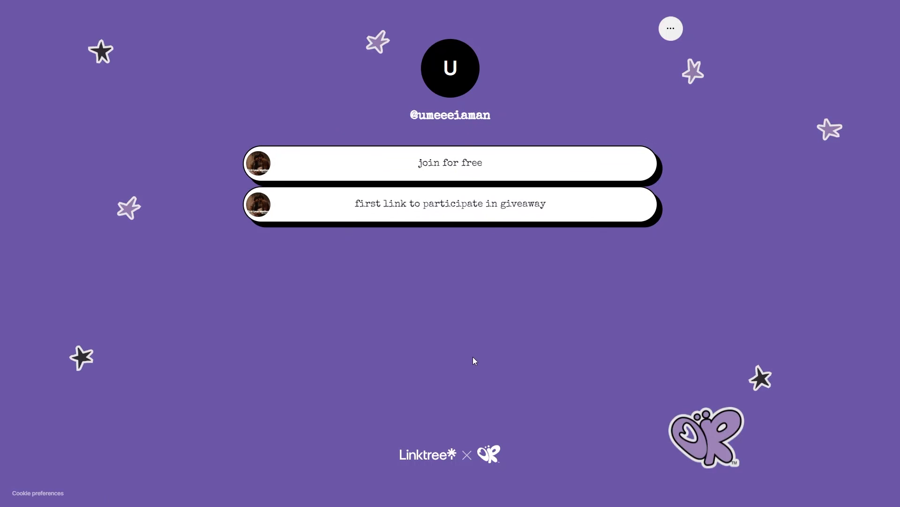
{"action": "mouse_move", "coordinate": [464, 356]}
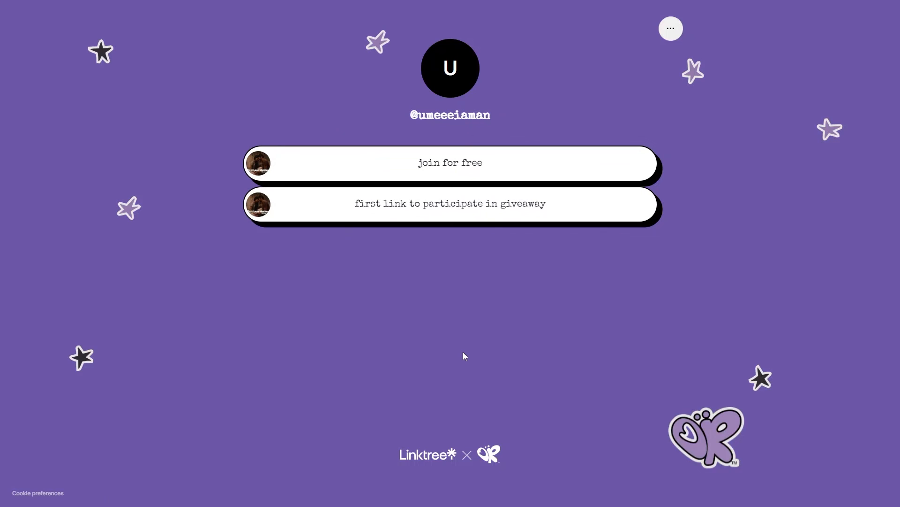
{"action": "mouse_move", "coordinate": [456, 343]}
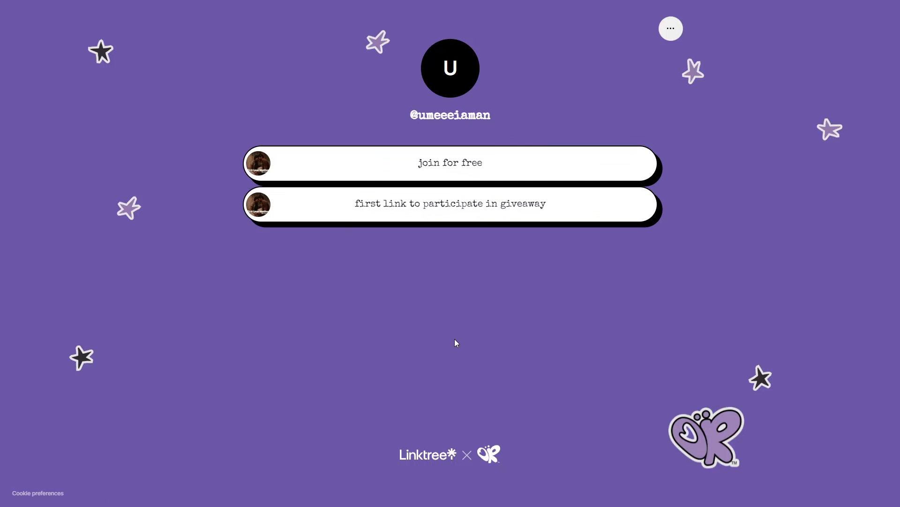
{"action": "mouse_move", "coordinate": [456, 333]}
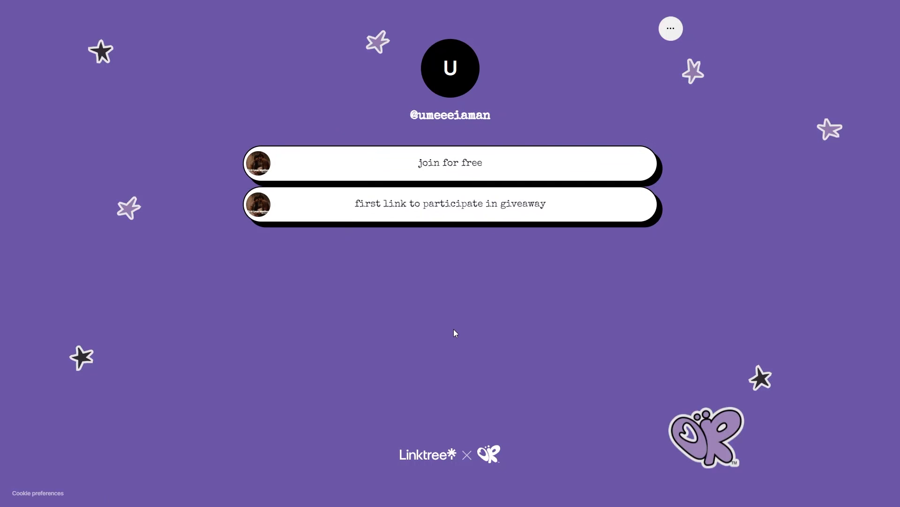